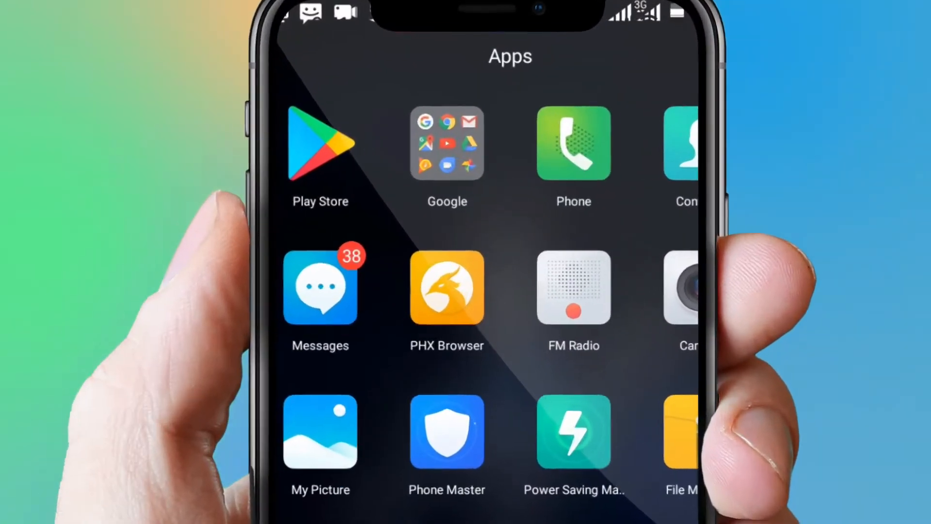
# Install Praiseworld Radio from its Play Store listing, letting the 16.37 MB download run
pyautogui.click(319, 144)
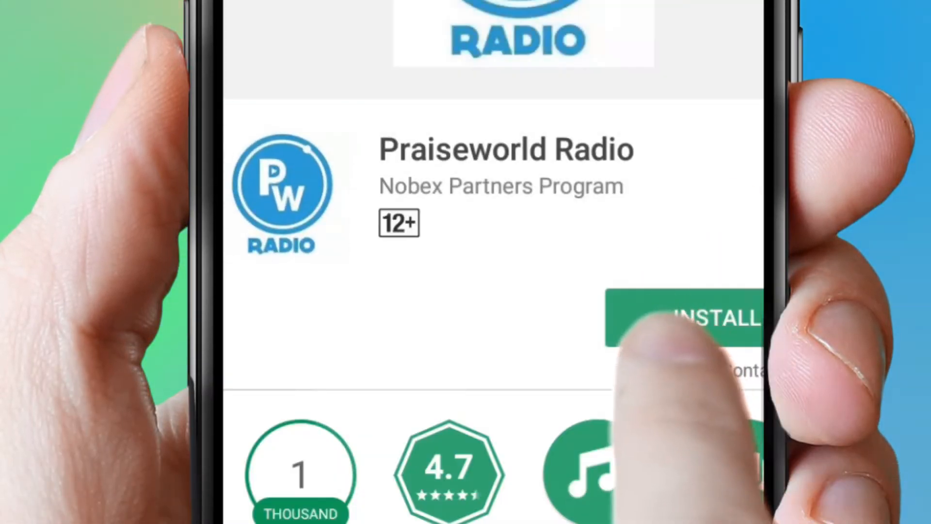
pyautogui.click(708, 319)
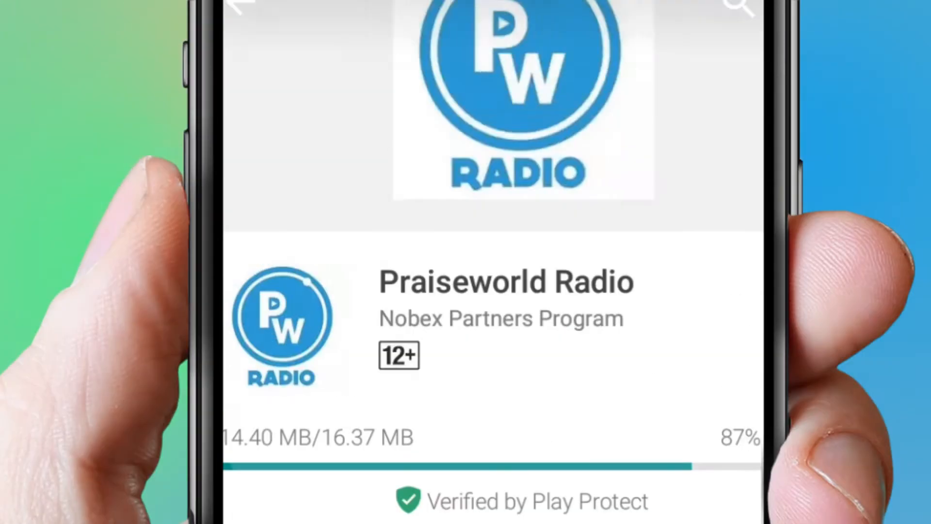